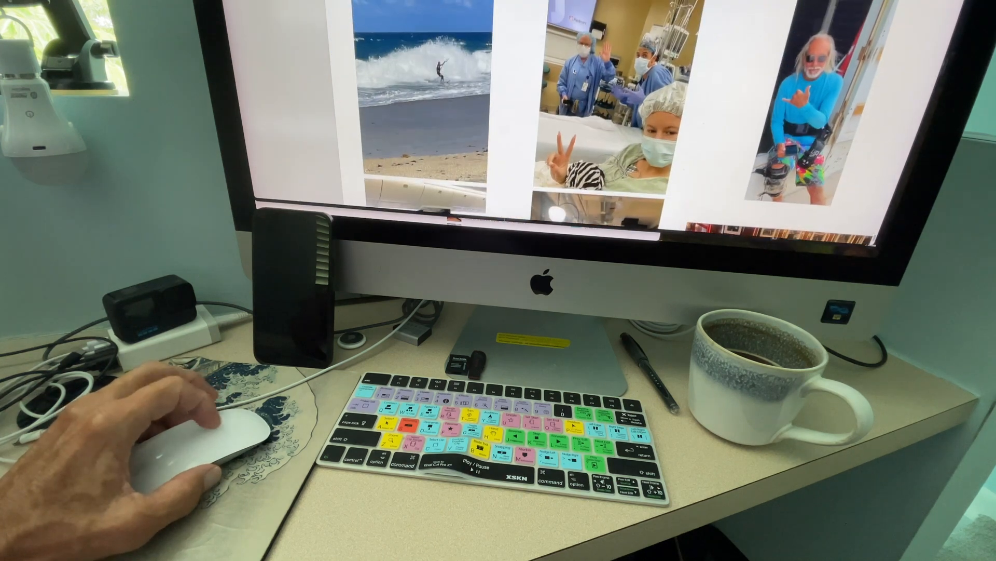
# Open the locked, still-empty Recently Deleted album from the Photos sidebar.
pyautogui.scroll(-3)
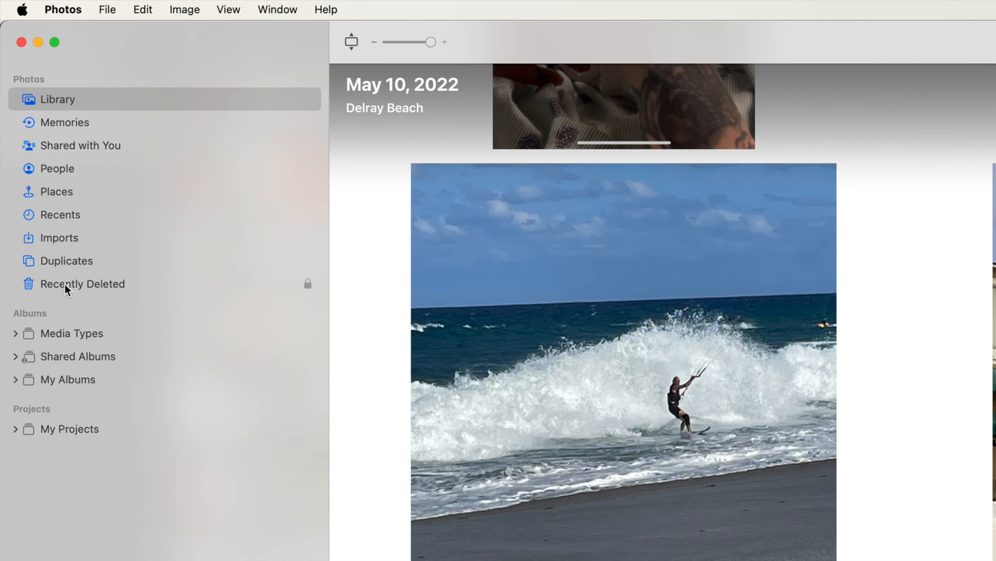
pyautogui.moveTo(291, 287)
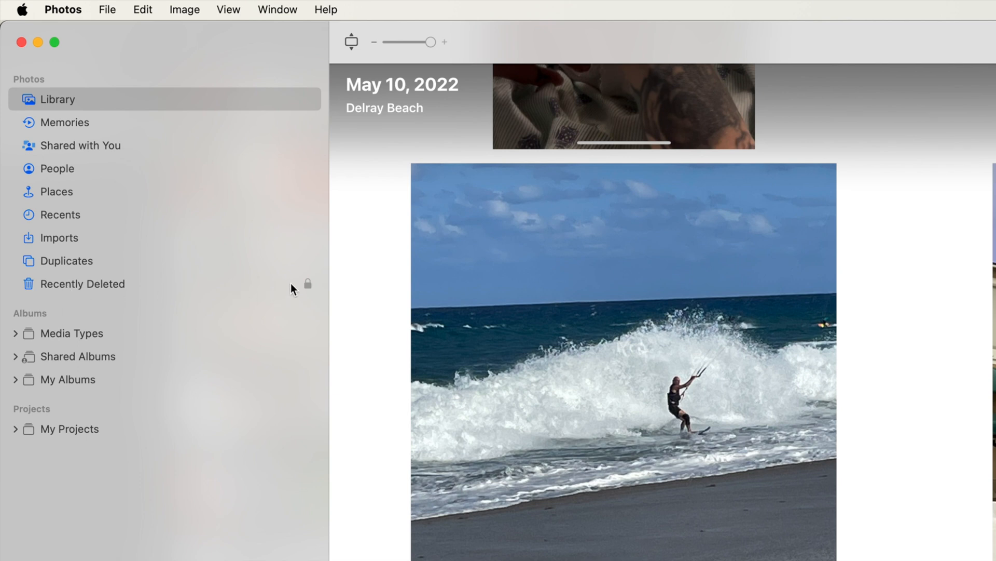
pyautogui.moveTo(311, 287)
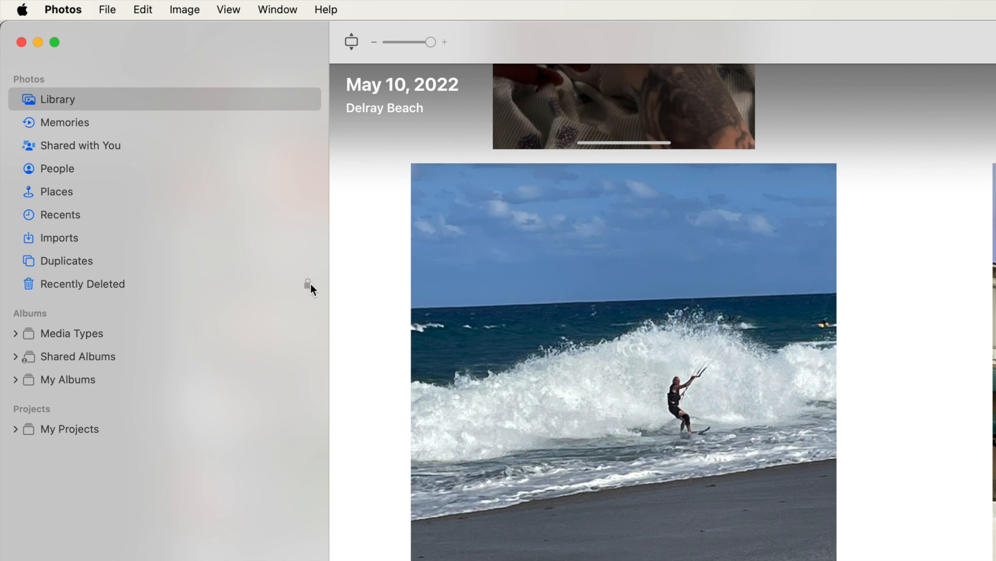
pyautogui.click(82, 283)
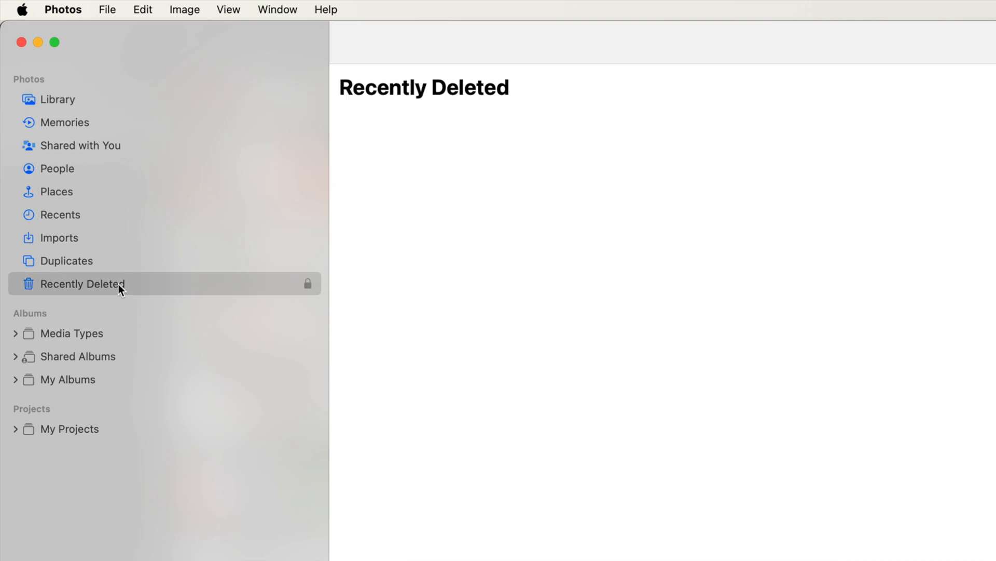